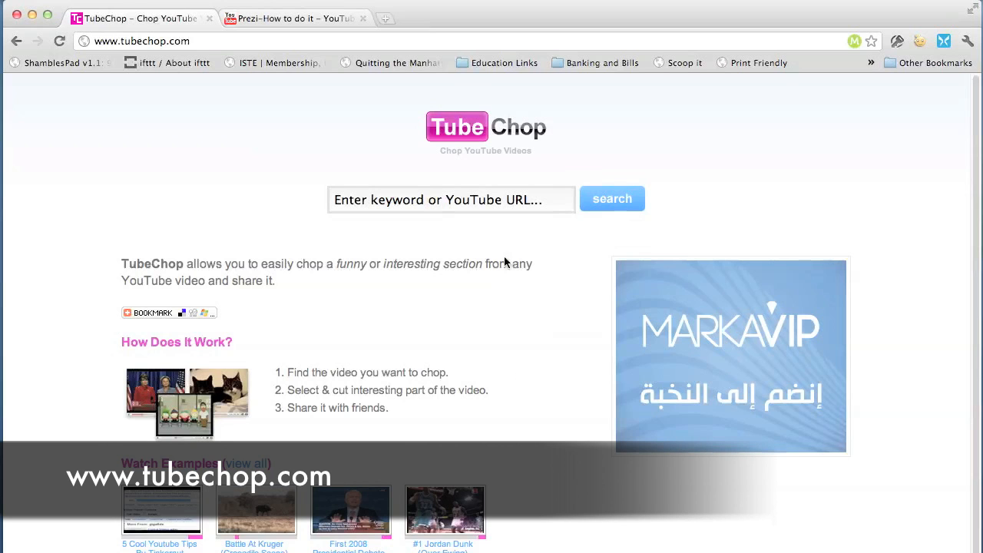
mouse_move(276, 80)
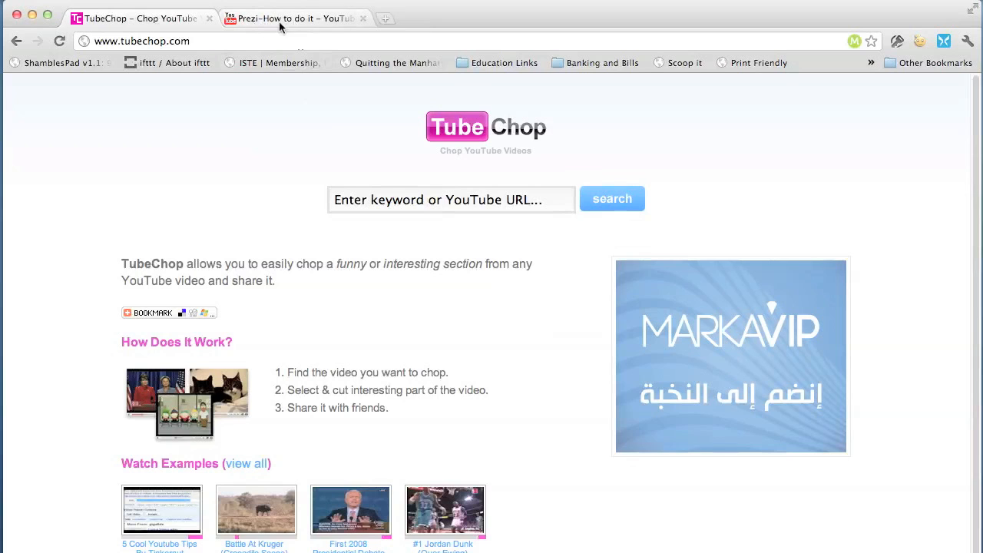
Play the 'Prezi-How to do it' YouTube video and copy its web address from the address bar
left_click(292, 18)
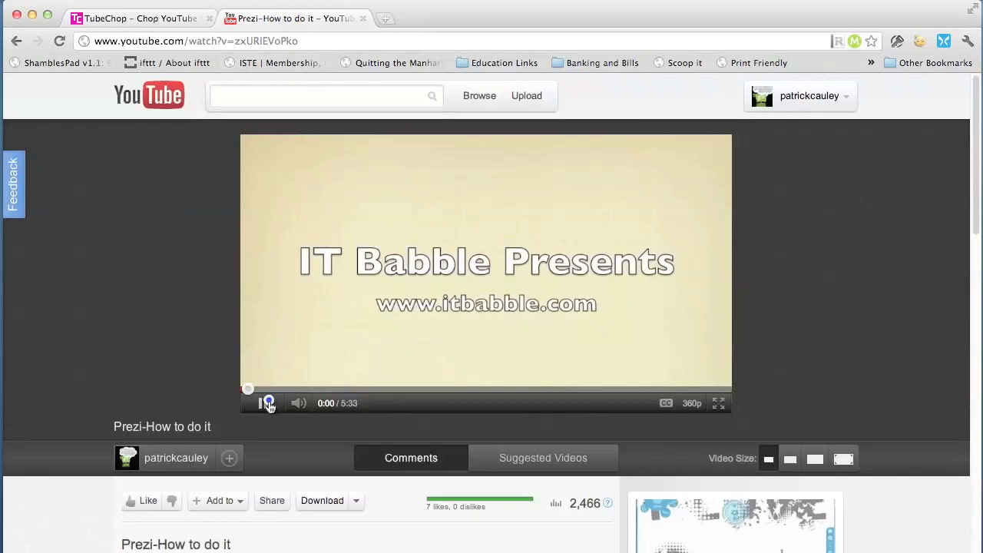
left_click(264, 402)
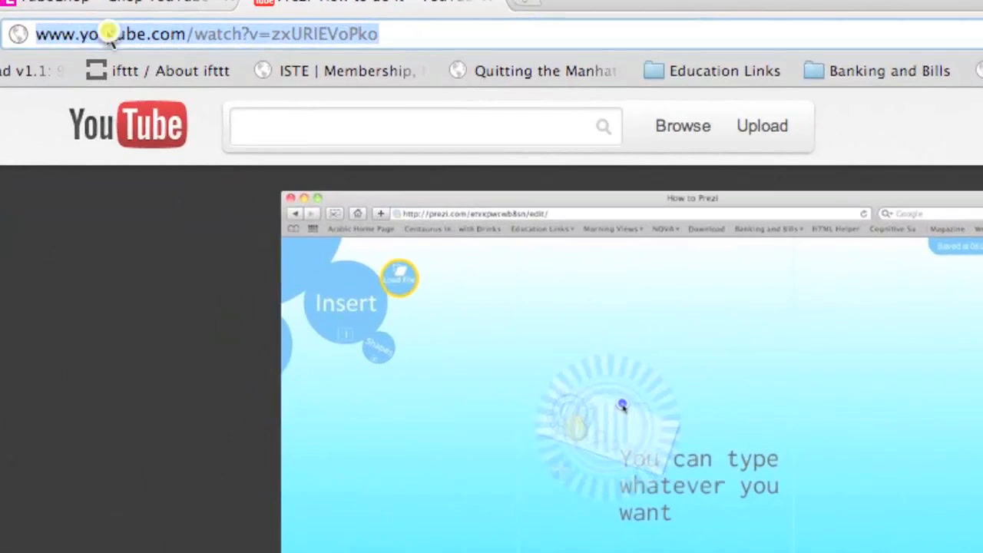
right_click(107, 34)
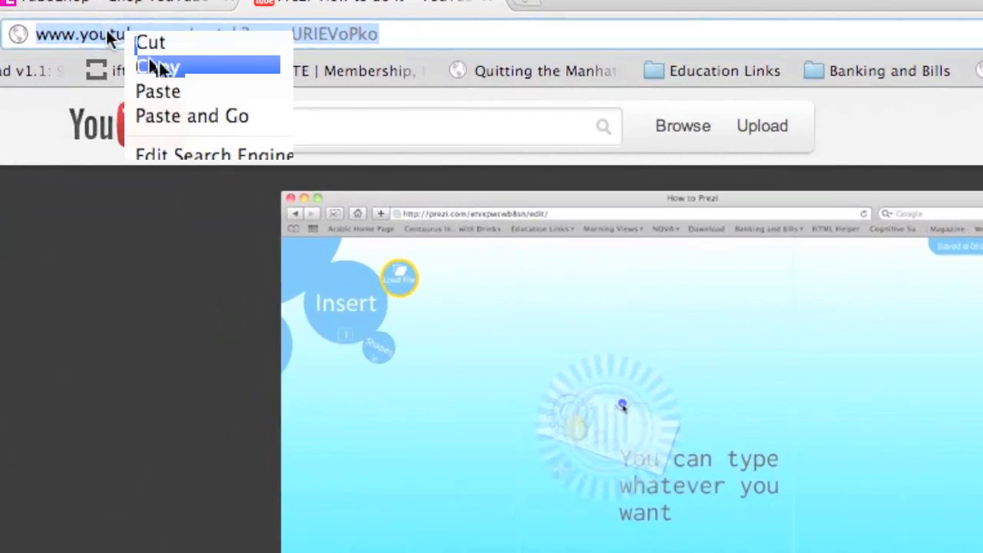
left_click(157, 66)
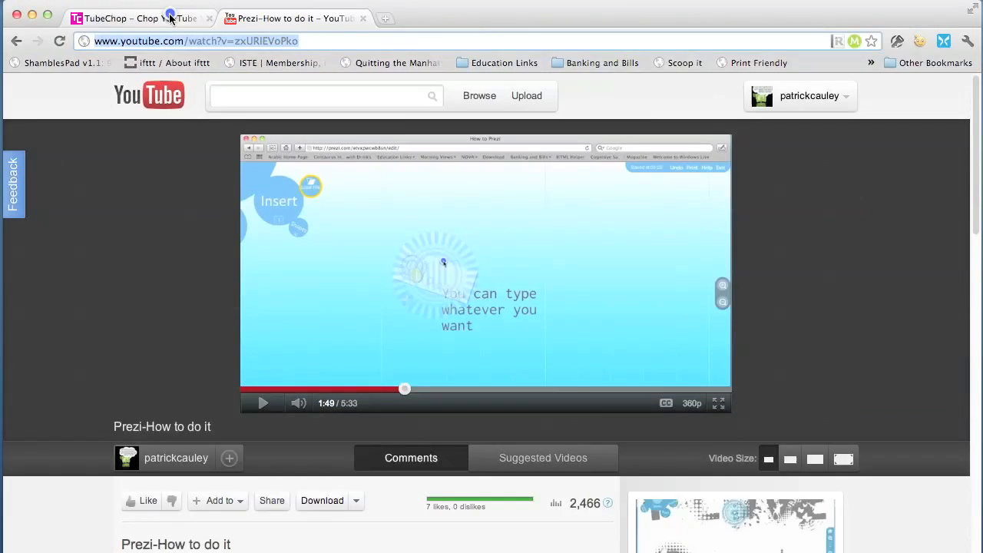
Paste the copied YouTube address into TubeChop's search box and look up the video
left_click(137, 19)
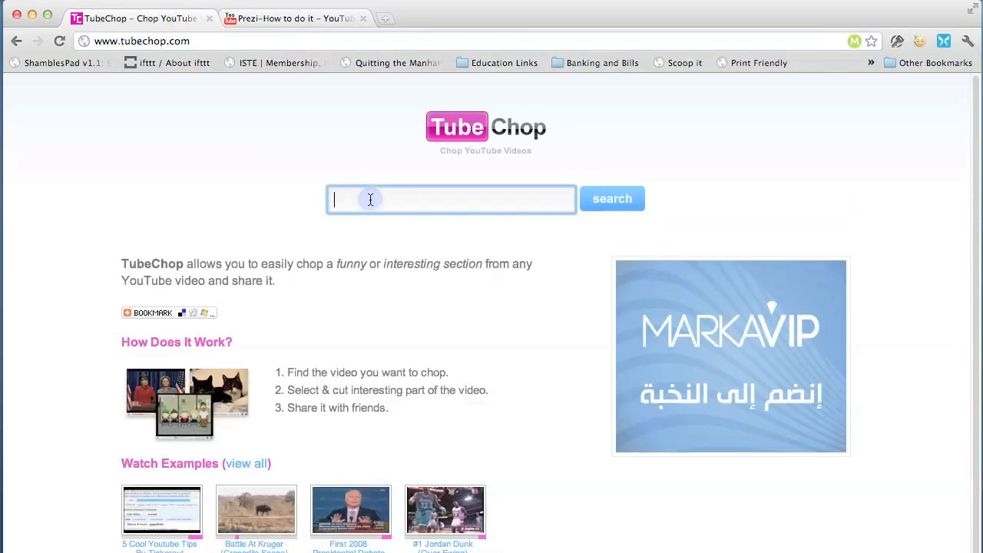
right_click(372, 200)
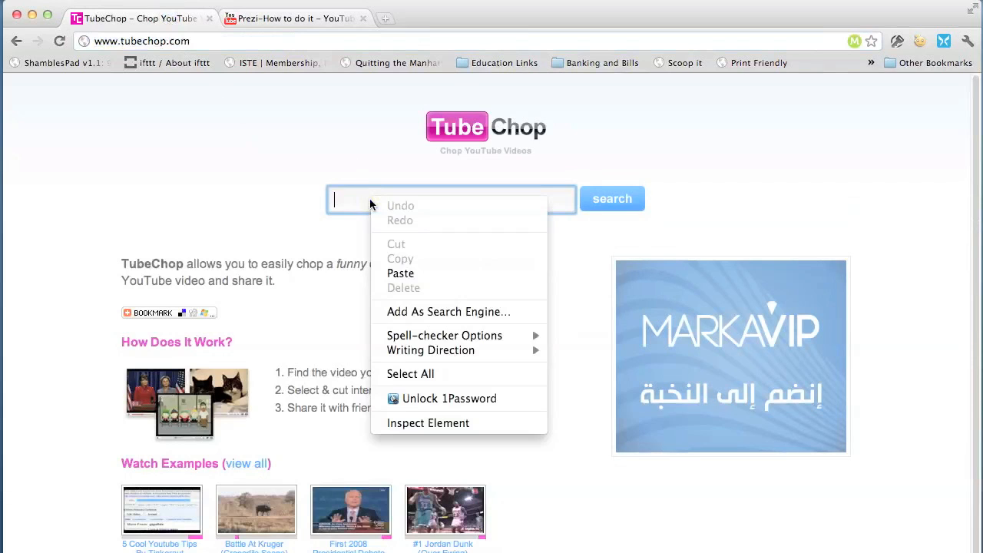
mouse_move(400, 273)
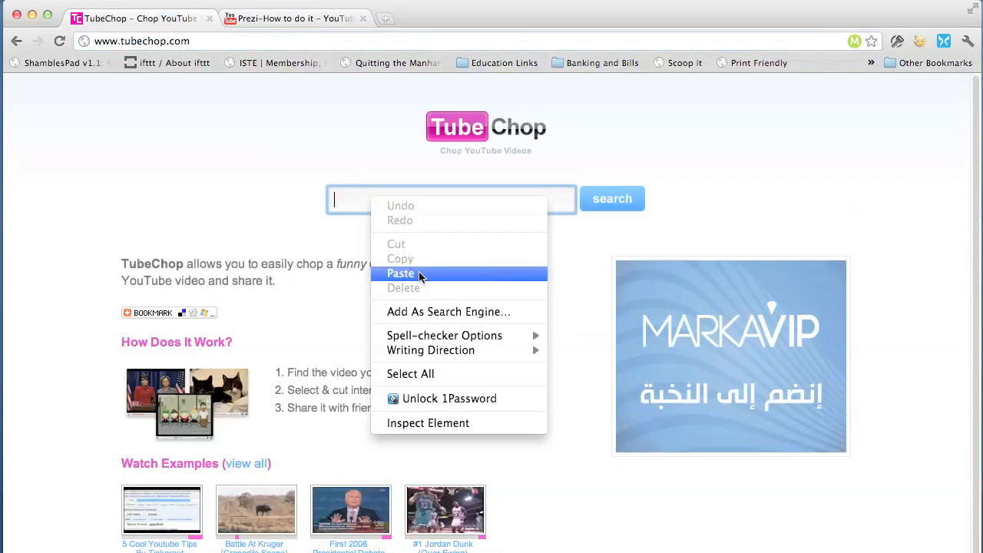
left_click(399, 274)
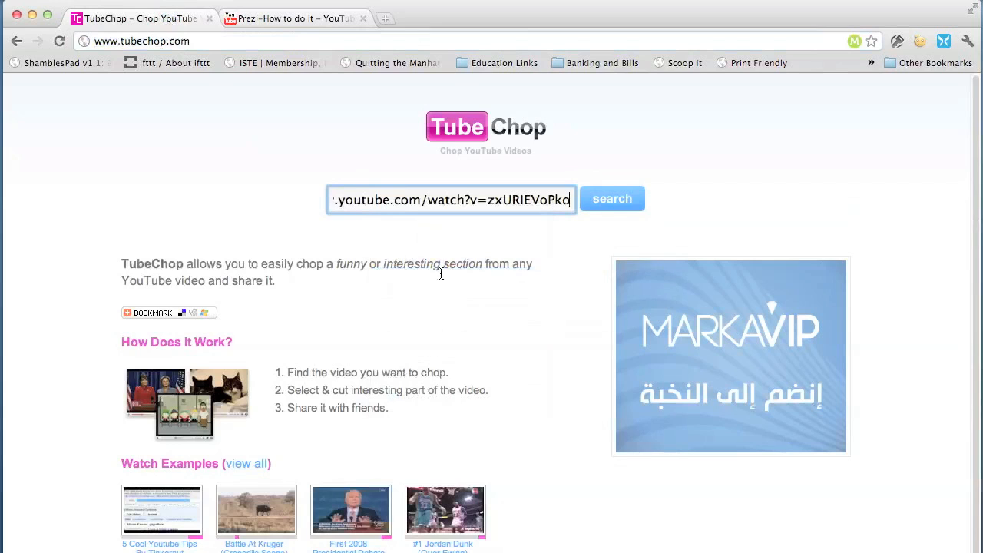
mouse_move(602, 208)
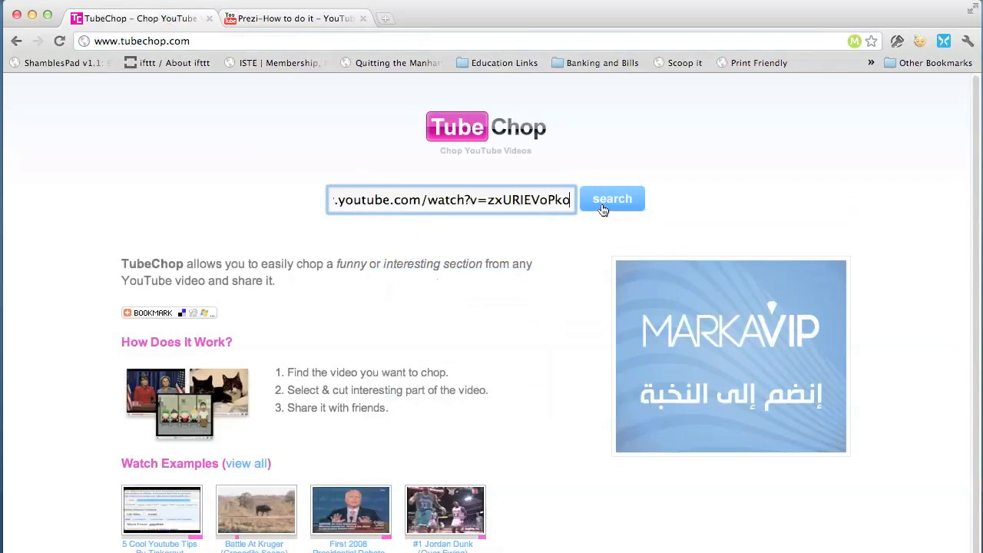
left_click(612, 199)
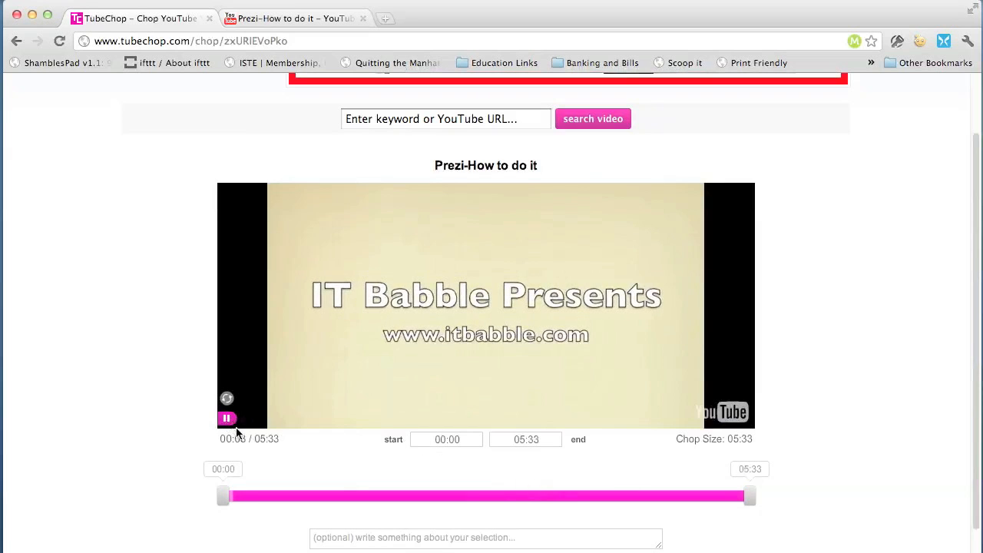
mouse_move(284, 455)
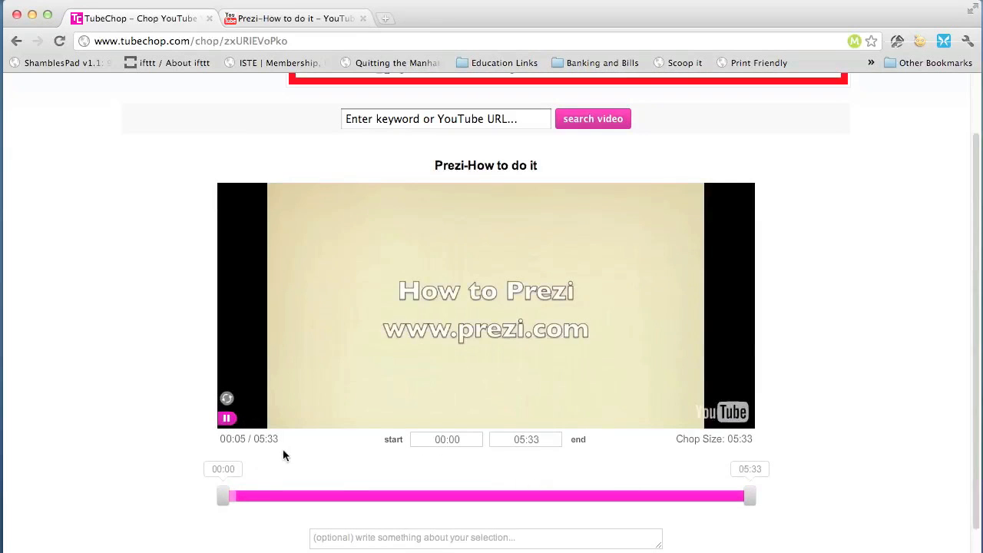
Set the chop range on the timeline sliders to start 02:11 and end 02:32
left_click_drag(223, 495, 323, 495)
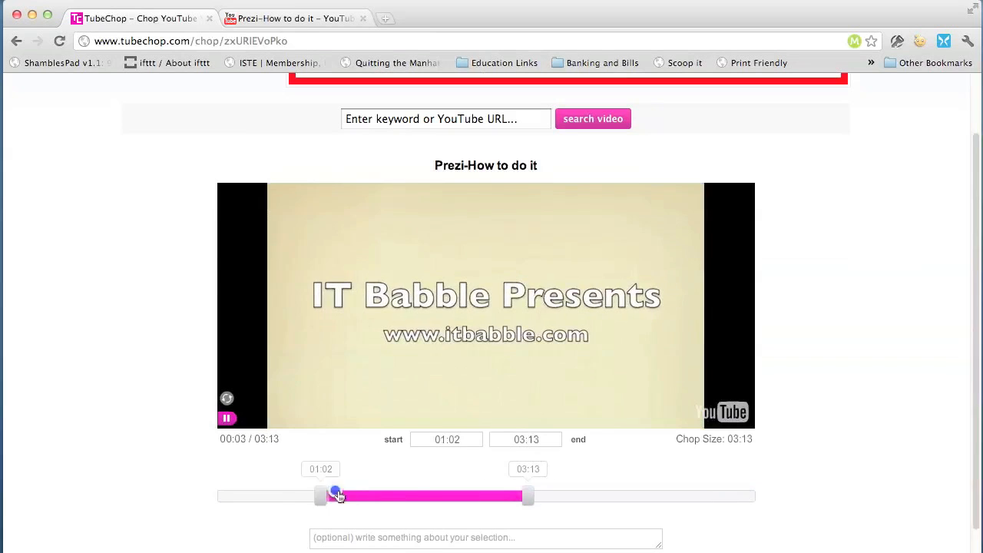
left_click_drag(321, 495, 442, 495)
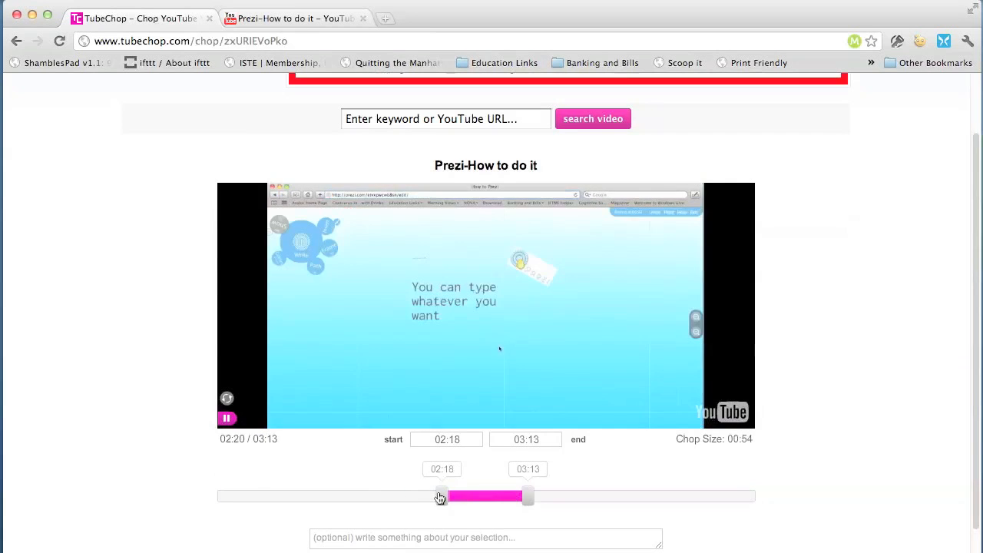
left_click_drag(439, 496, 430, 496)
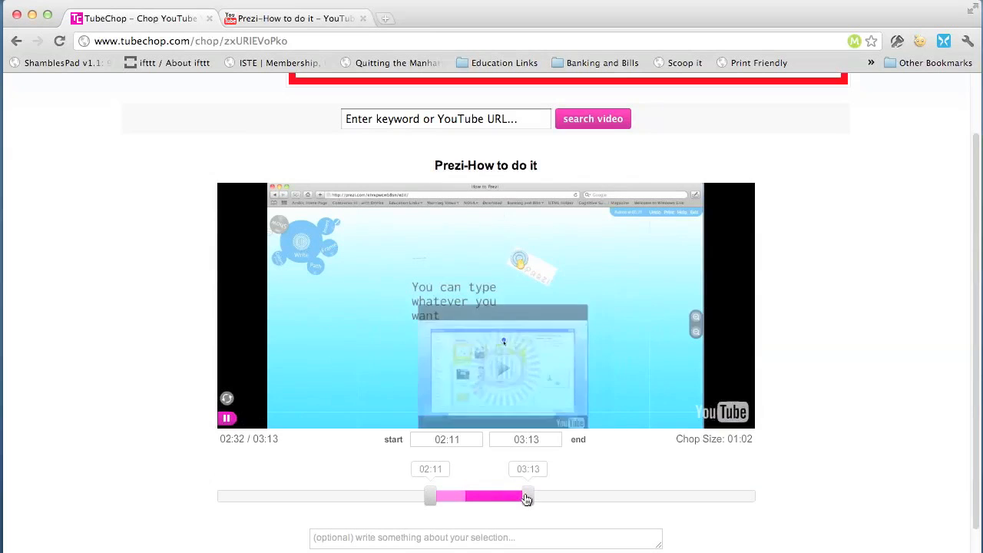
left_click_drag(529, 495, 492, 495)
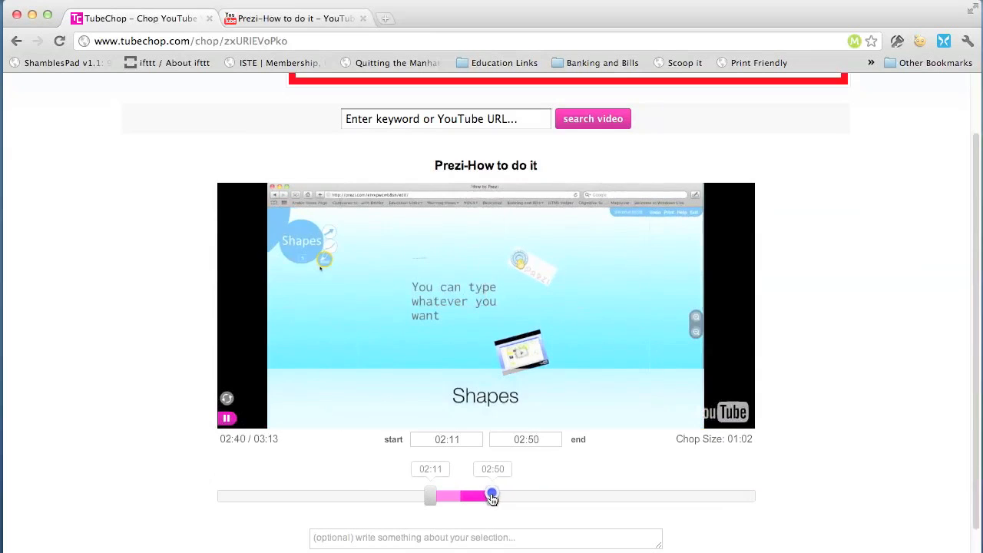
left_click_drag(492, 495, 464, 495)
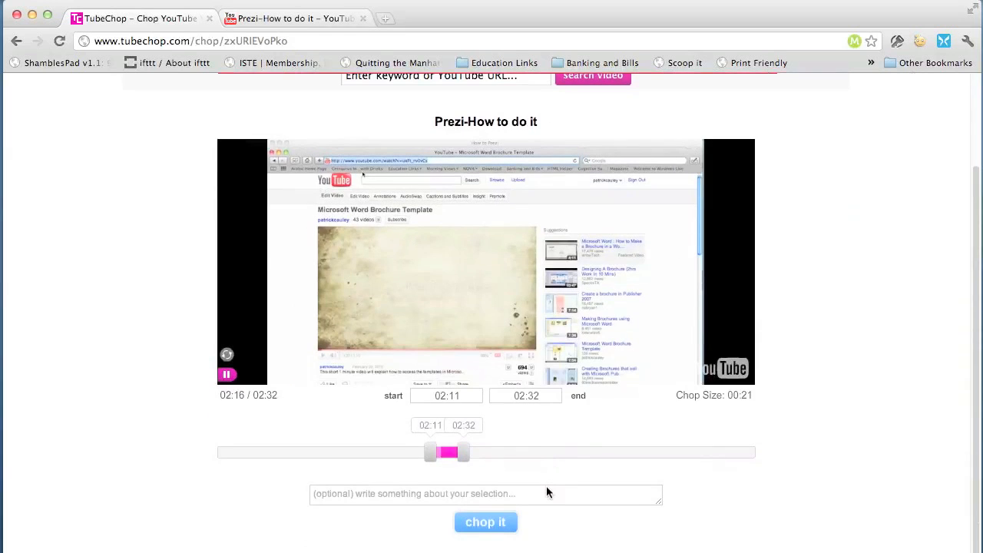
Chop the 21-second selection into a clip, reaching its watch page
key("cmd+c")
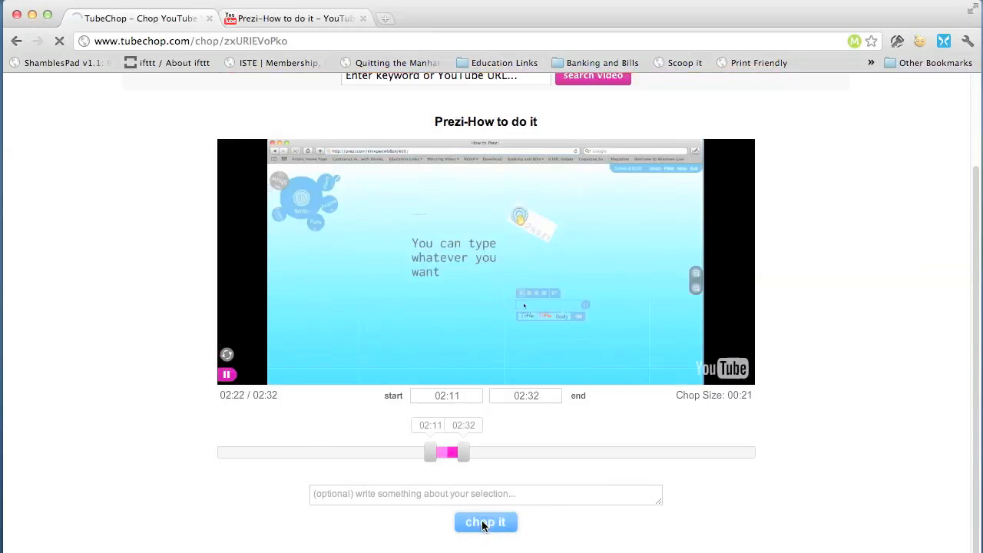
left_click(486, 522)
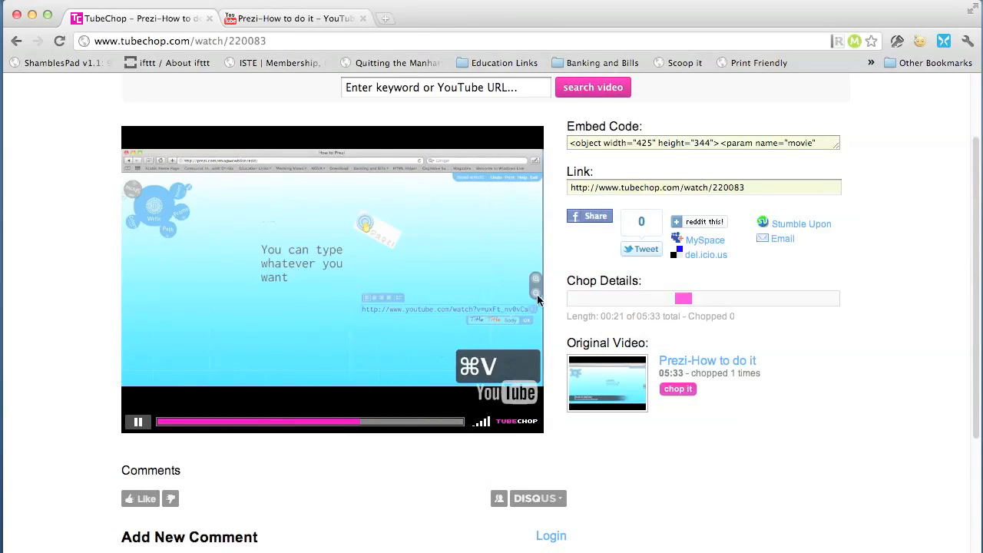
Select the finished clip's share link and then its embed code for copying
left_click(703, 187)
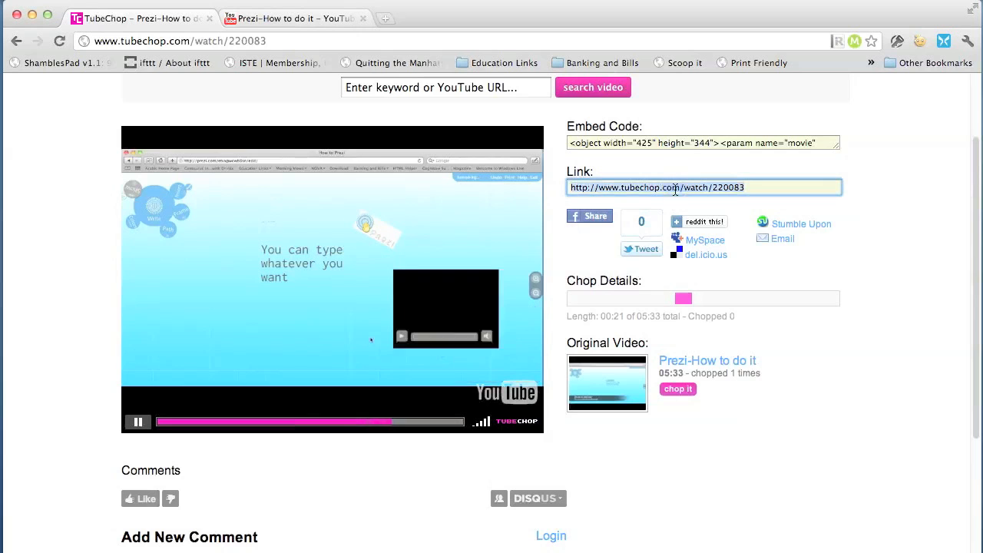
left_click(700, 143)
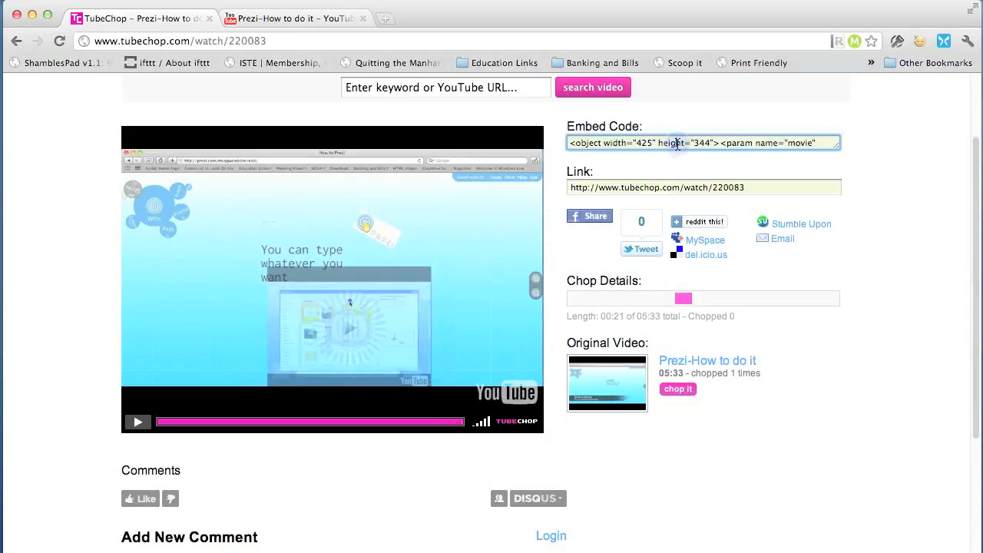
mouse_move(648, 175)
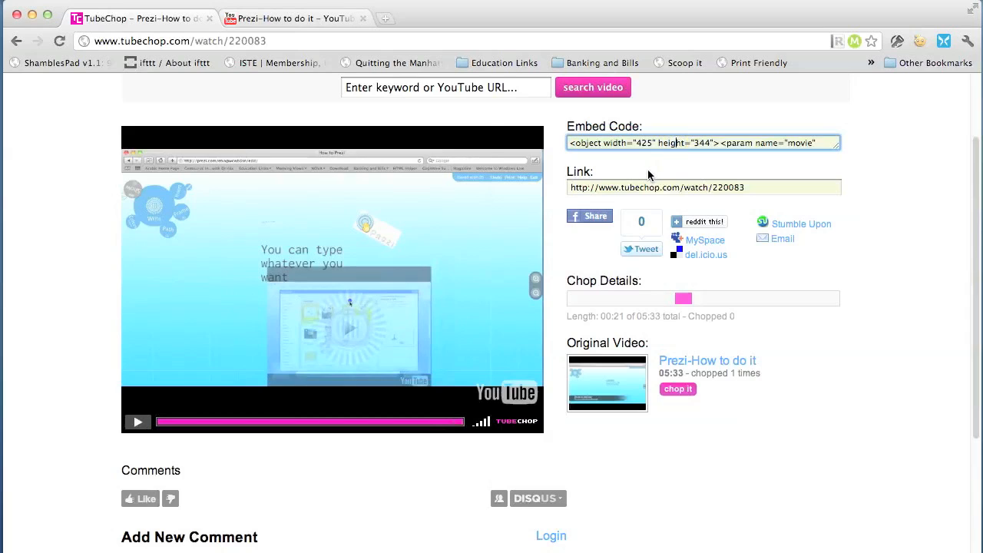